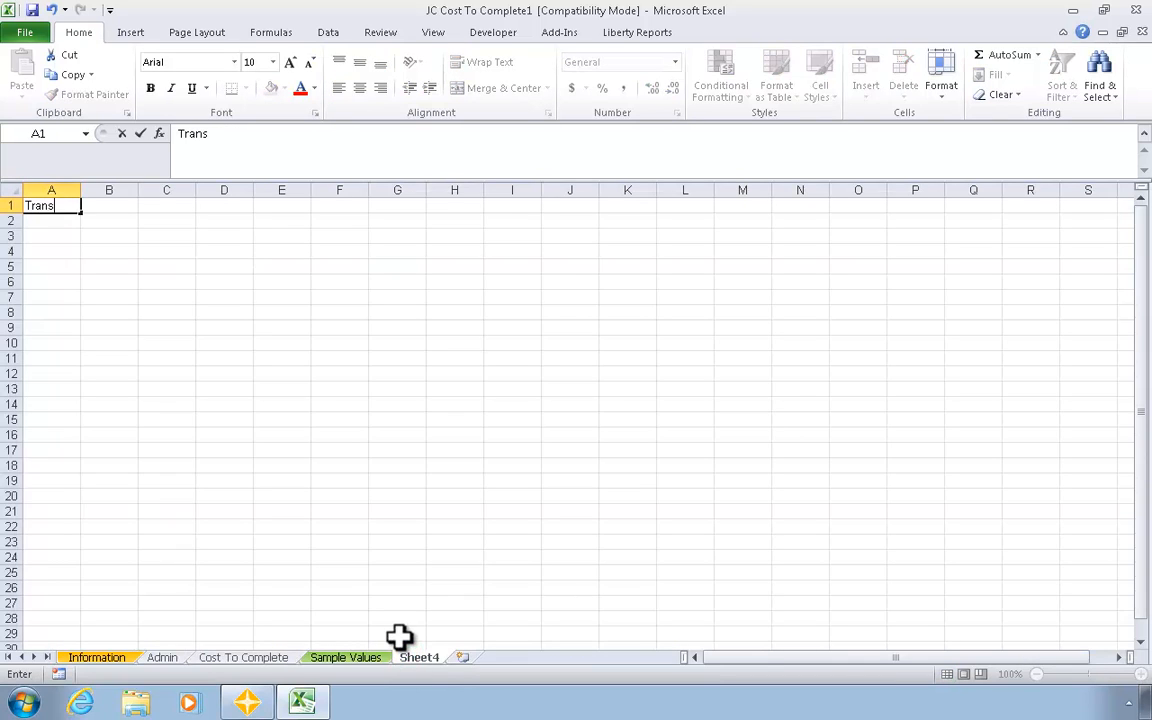
Step: Title Sheet4 'Transactions' and add Extra and Cost Code labels with yellow input cells B3:B4
{"action": "key", "text": "Enter"}
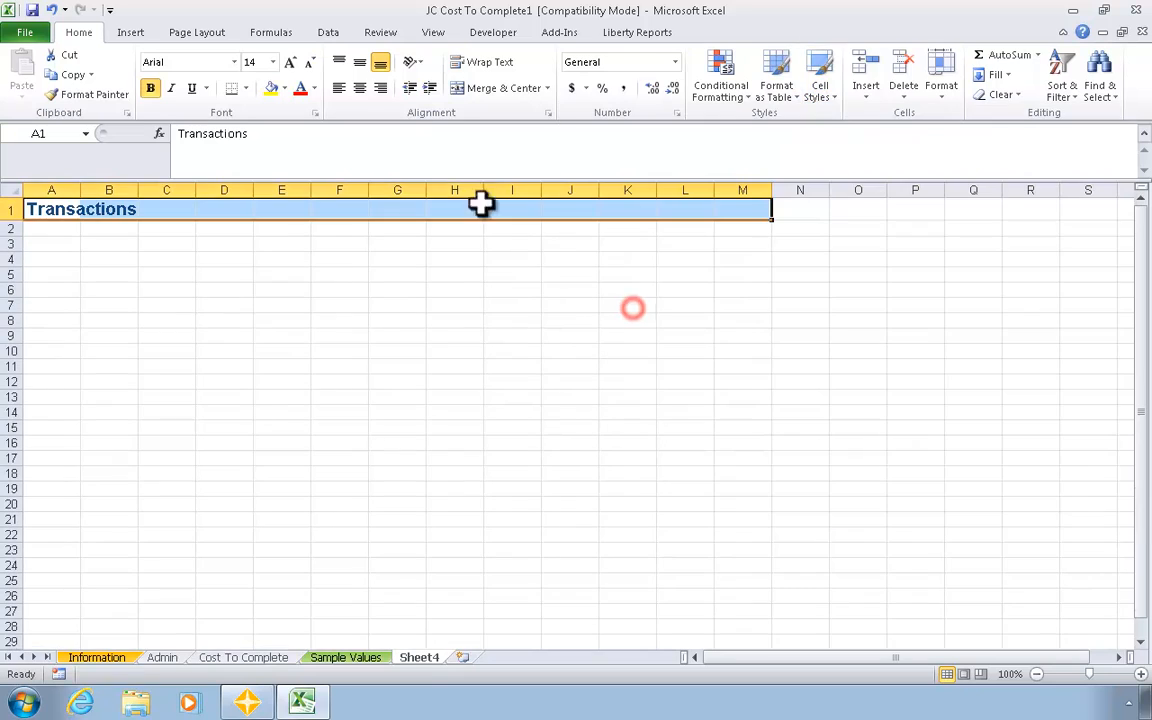
{"action": "left_click", "coordinate": [432, 32]}
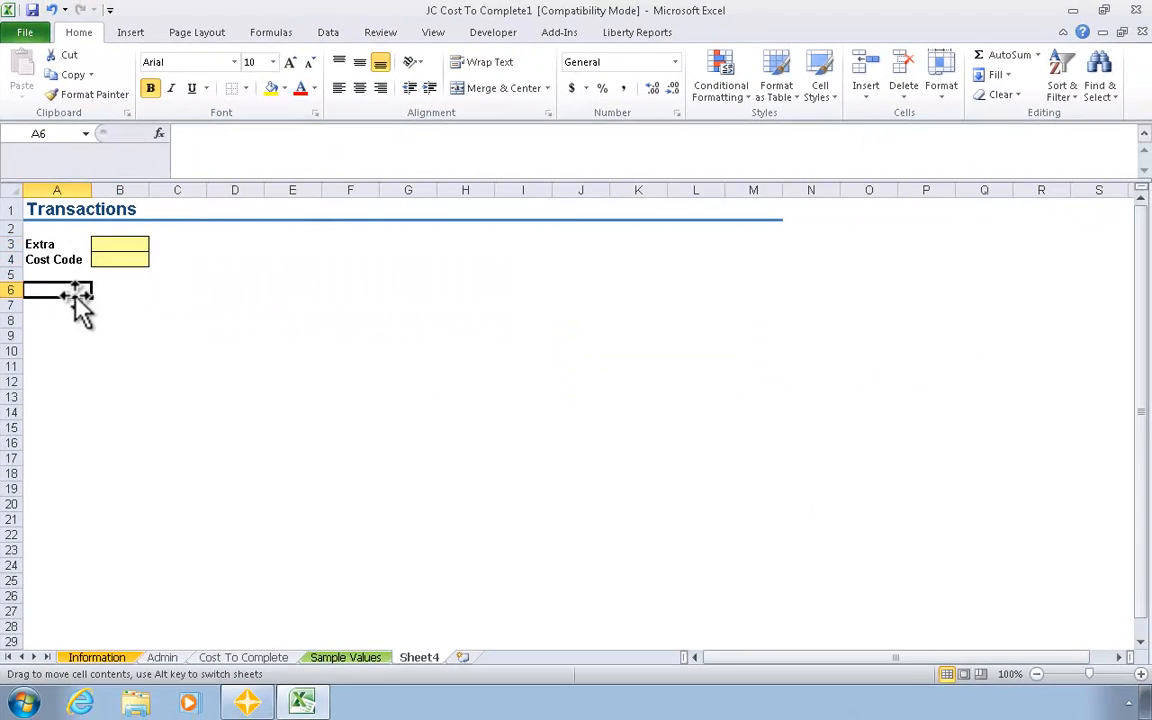
Step: Create a JC Transaction query with Extra, Cost Code, Category, Transaction Type, Accounting Date, Description, Units and Amount
{"action": "left_click", "coordinate": [556, 32]}
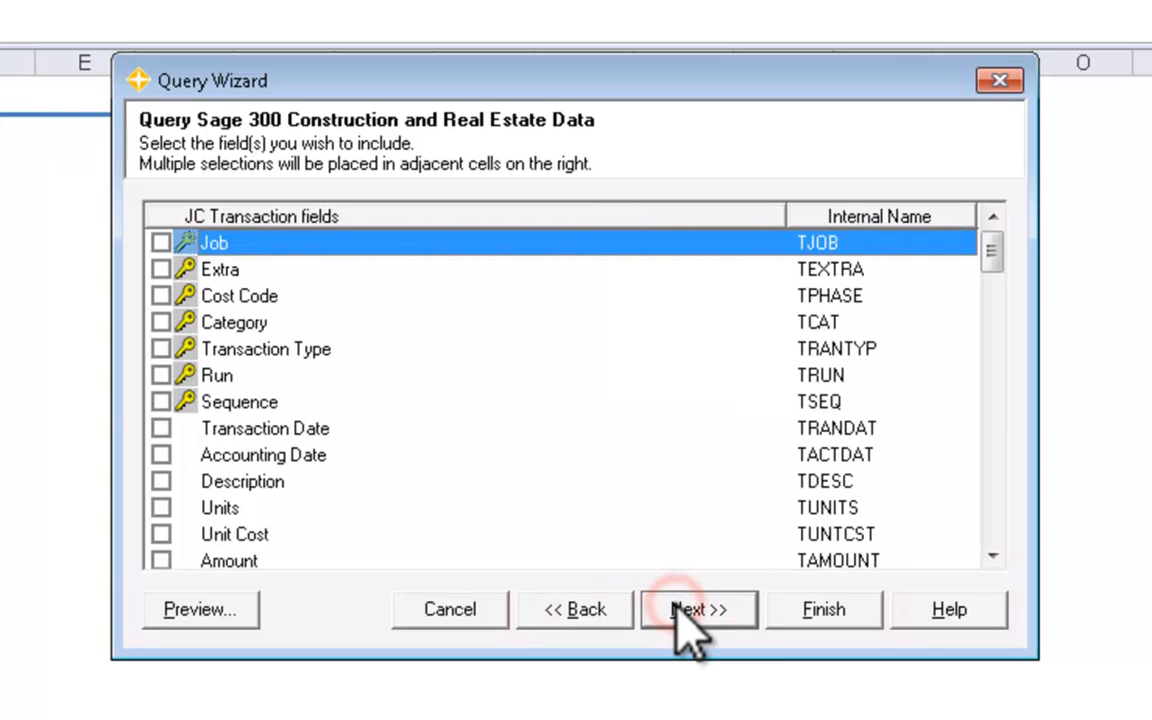
{"action": "left_click", "coordinate": [160, 322]}
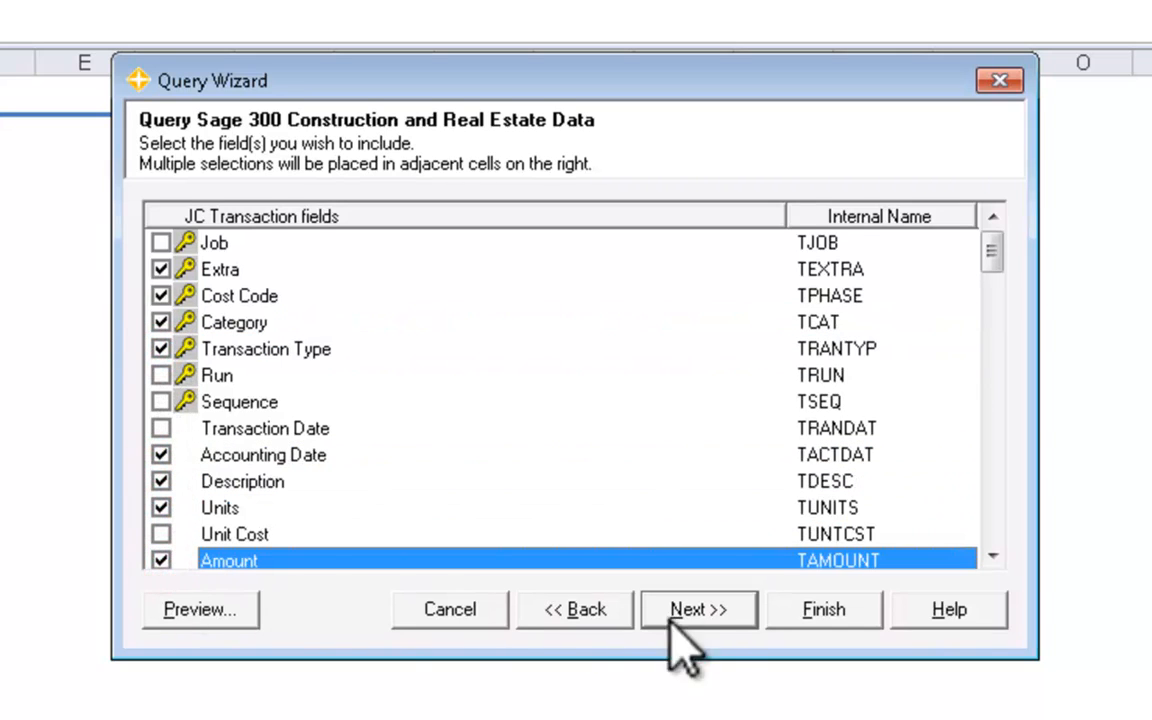
{"action": "left_click", "coordinate": [696, 608]}
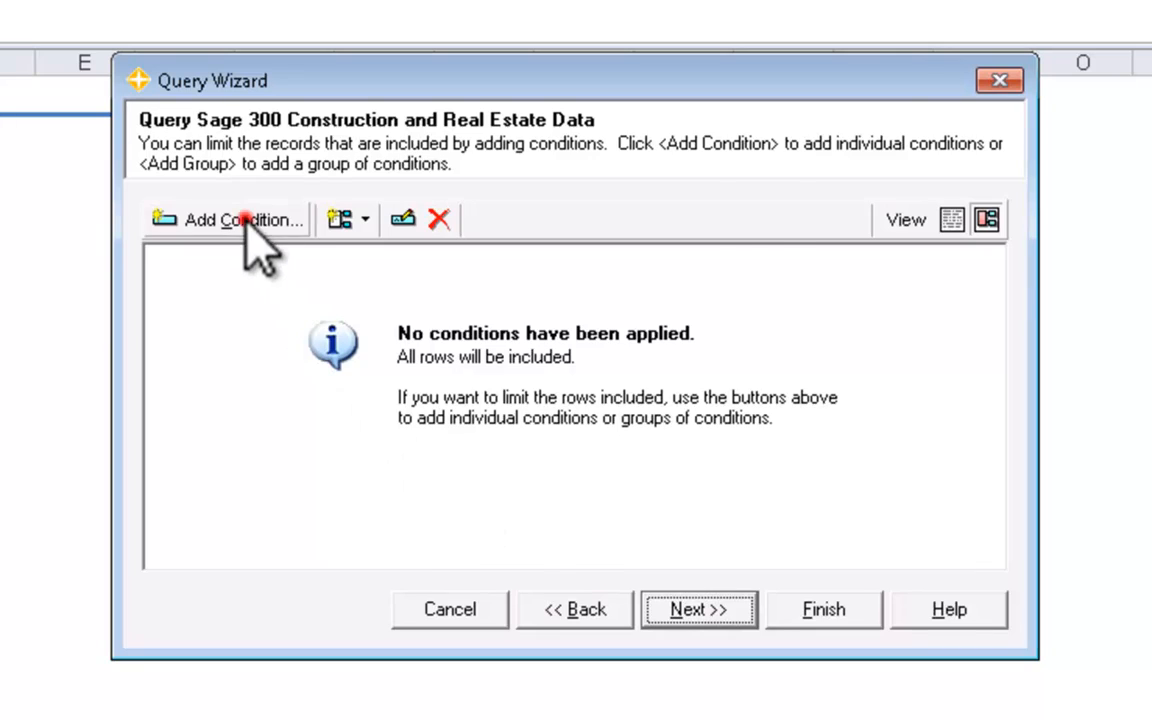
Step: Add conditions Job is JobID and Extra is parameter $B$3
{"action": "left_click", "coordinate": [244, 218]}
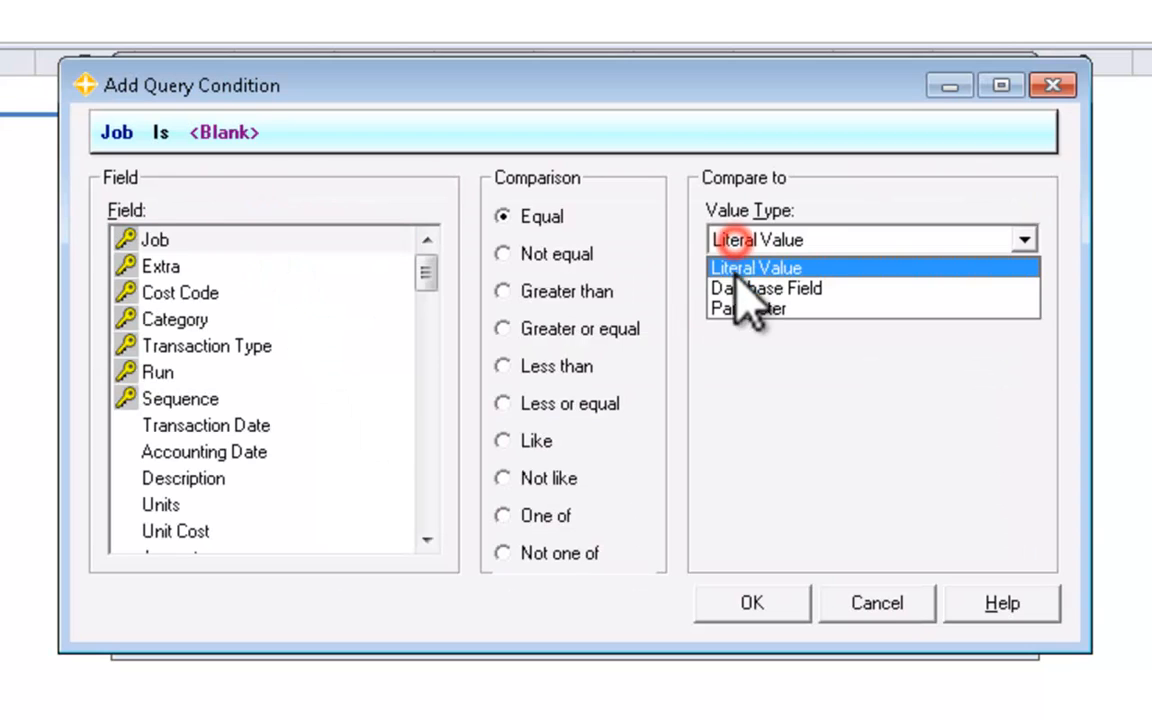
{"action": "left_click", "coordinate": [752, 308]}
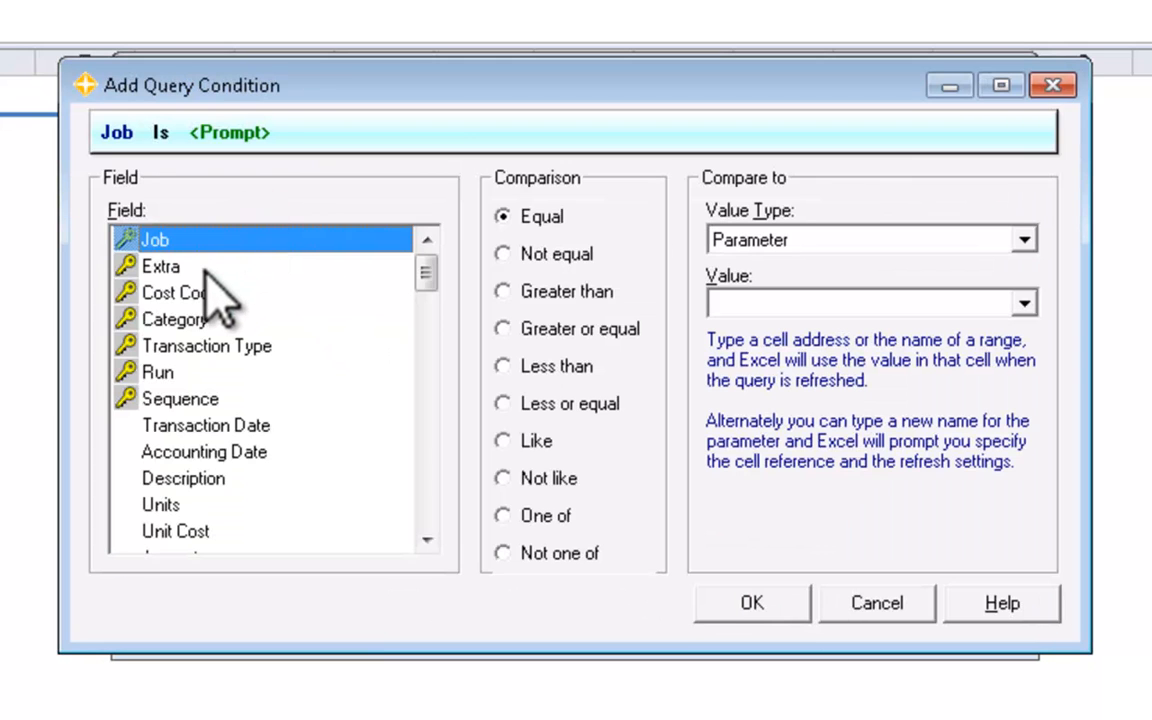
{"action": "left_click", "coordinate": [160, 264]}
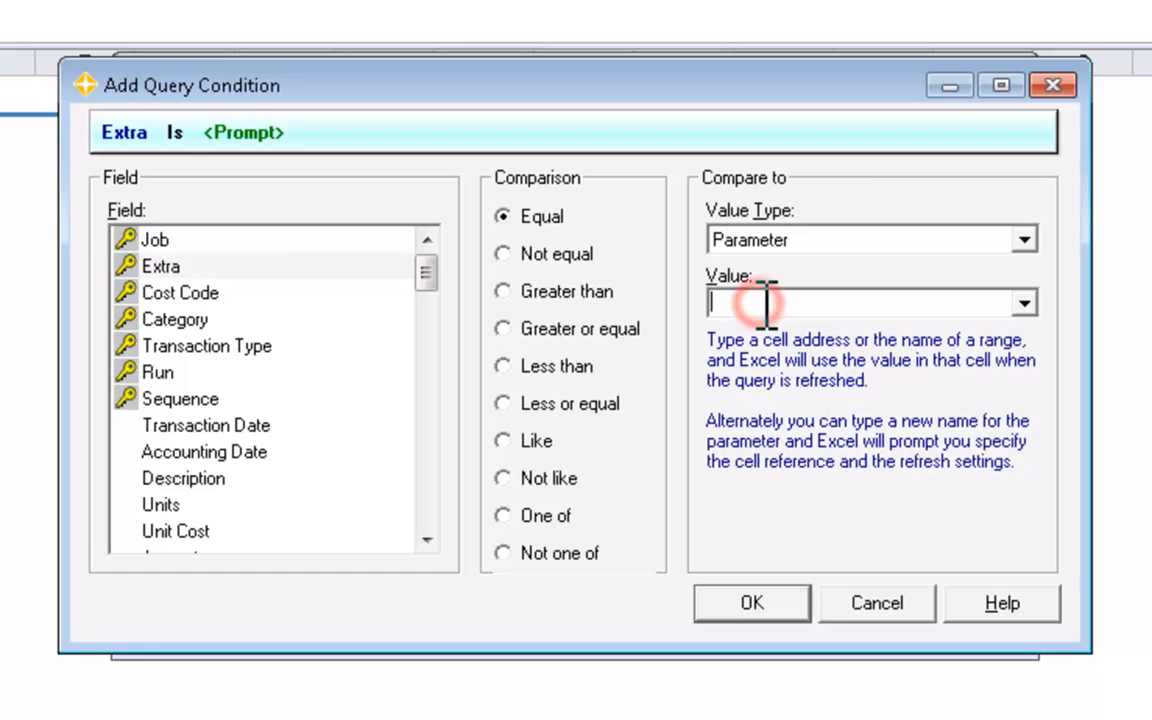
{"action": "left_click", "coordinate": [752, 602]}
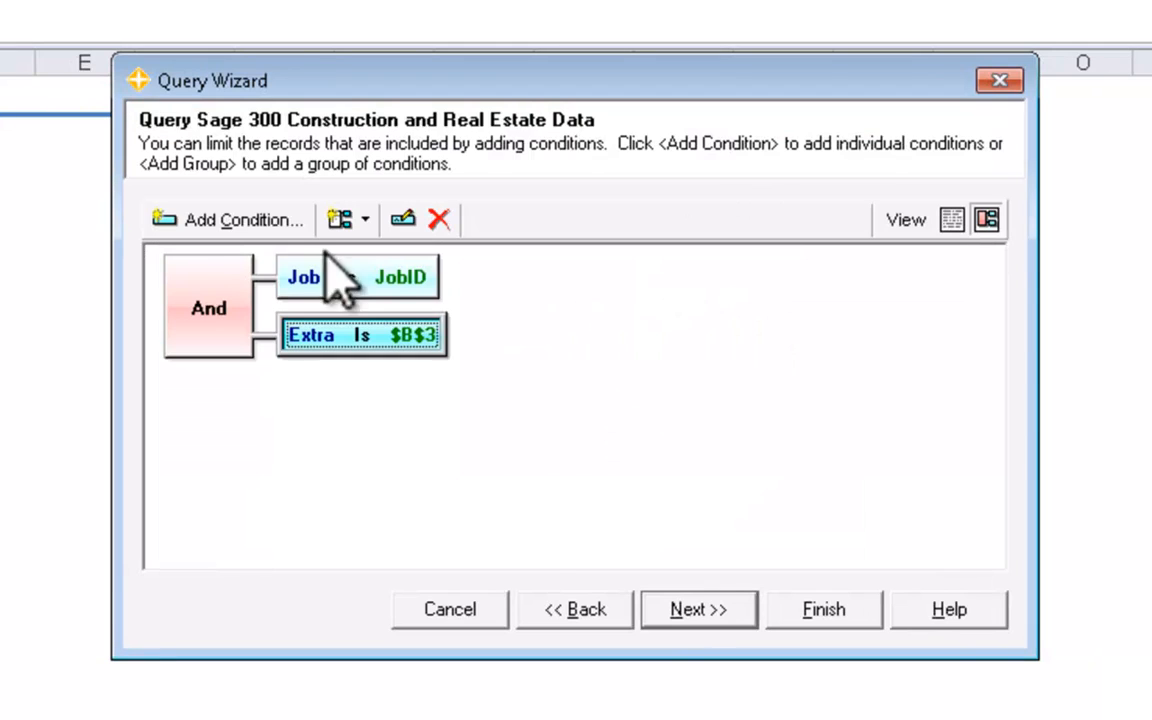
Step: Add conditions Cost Code is parameter $B$4 and Transaction Type like cost
{"action": "left_click", "coordinate": [236, 218]}
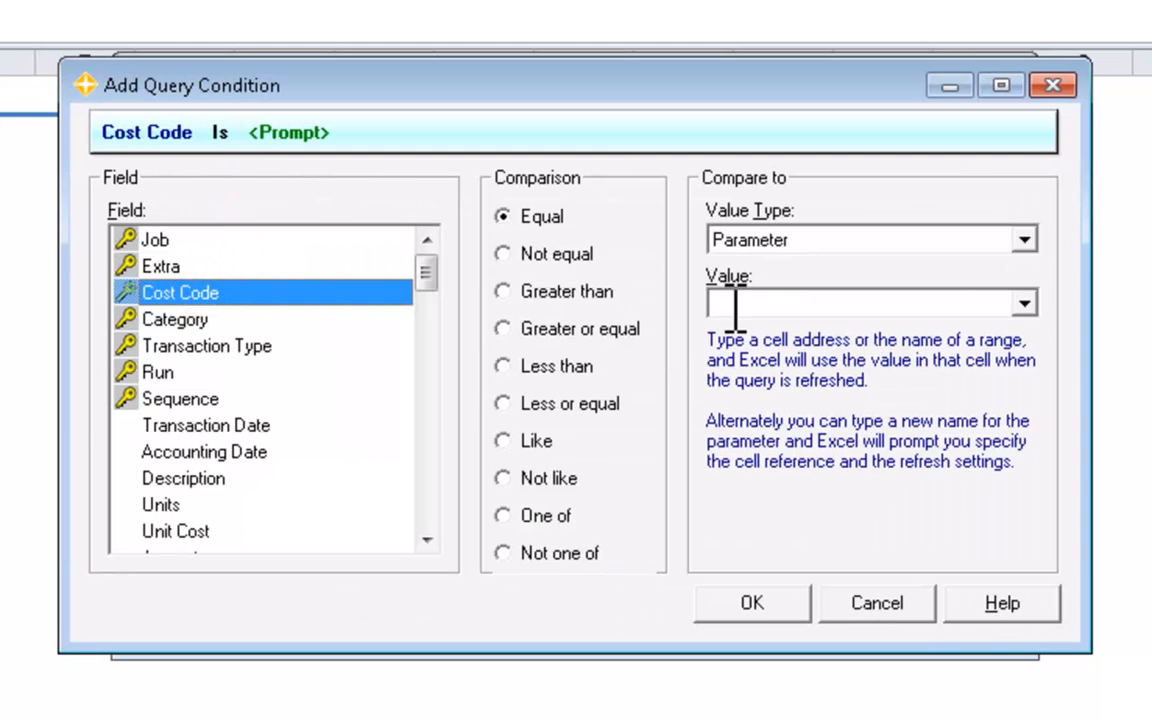
{"action": "left_click", "coordinate": [752, 602]}
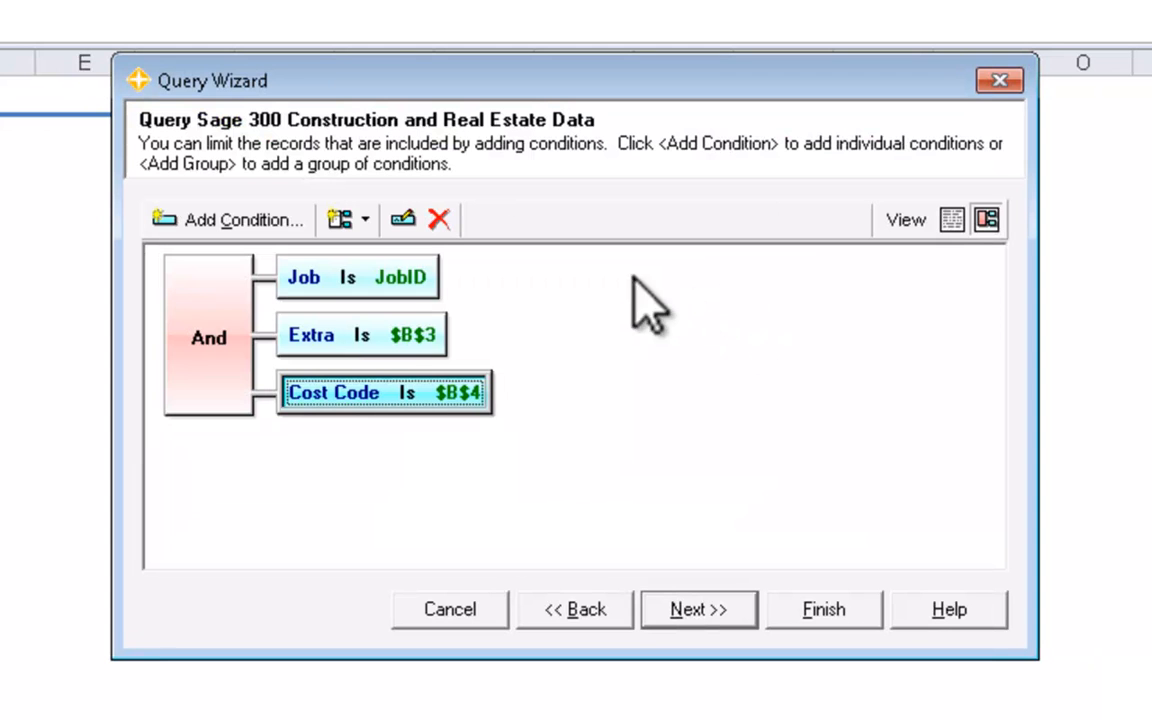
{"action": "left_click", "coordinate": [240, 220]}
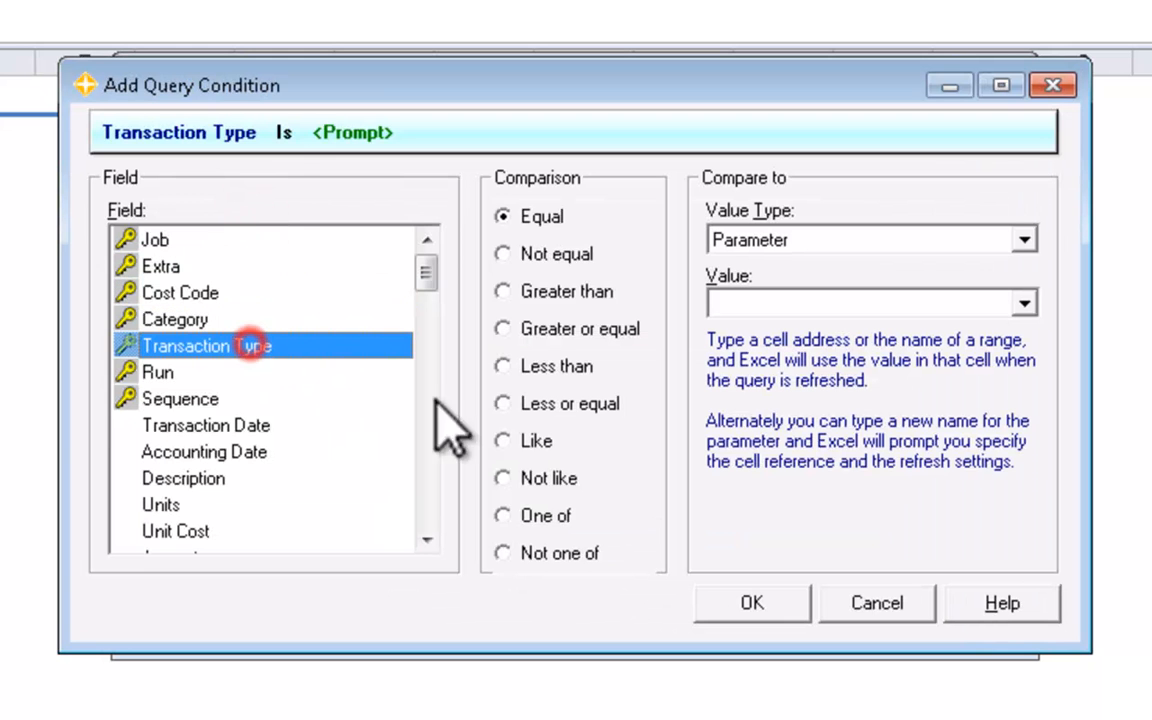
{"action": "left_click", "coordinate": [1036, 236]}
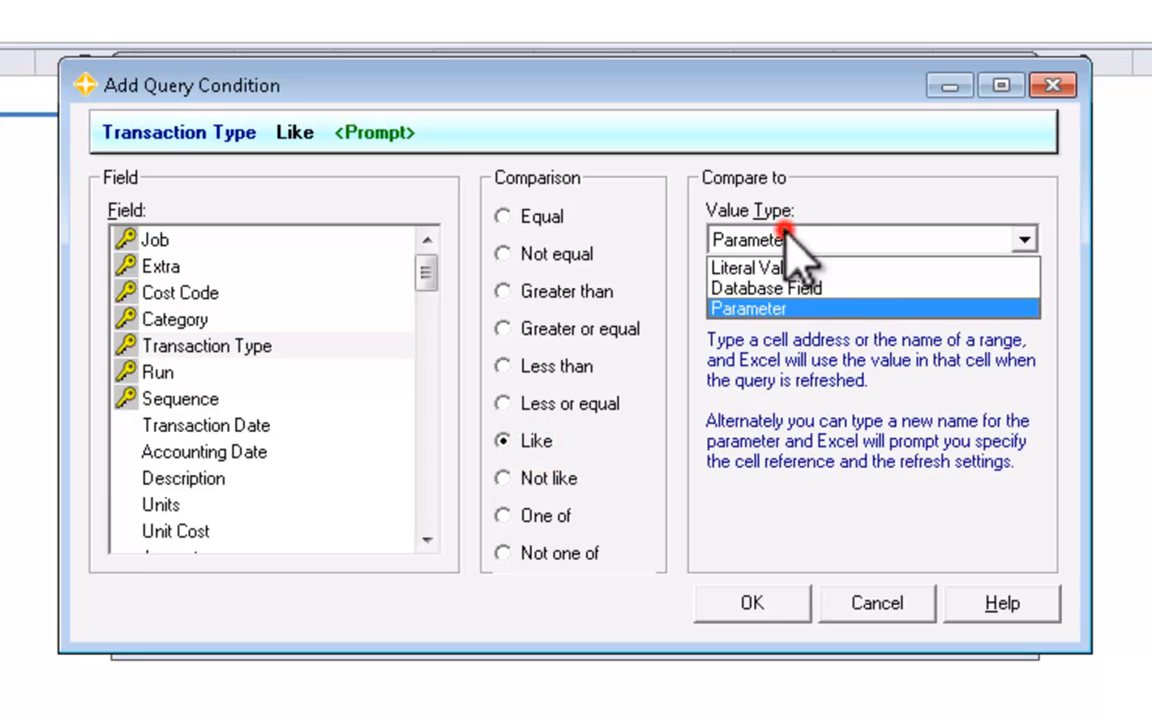
{"action": "left_click", "coordinate": [748, 268]}
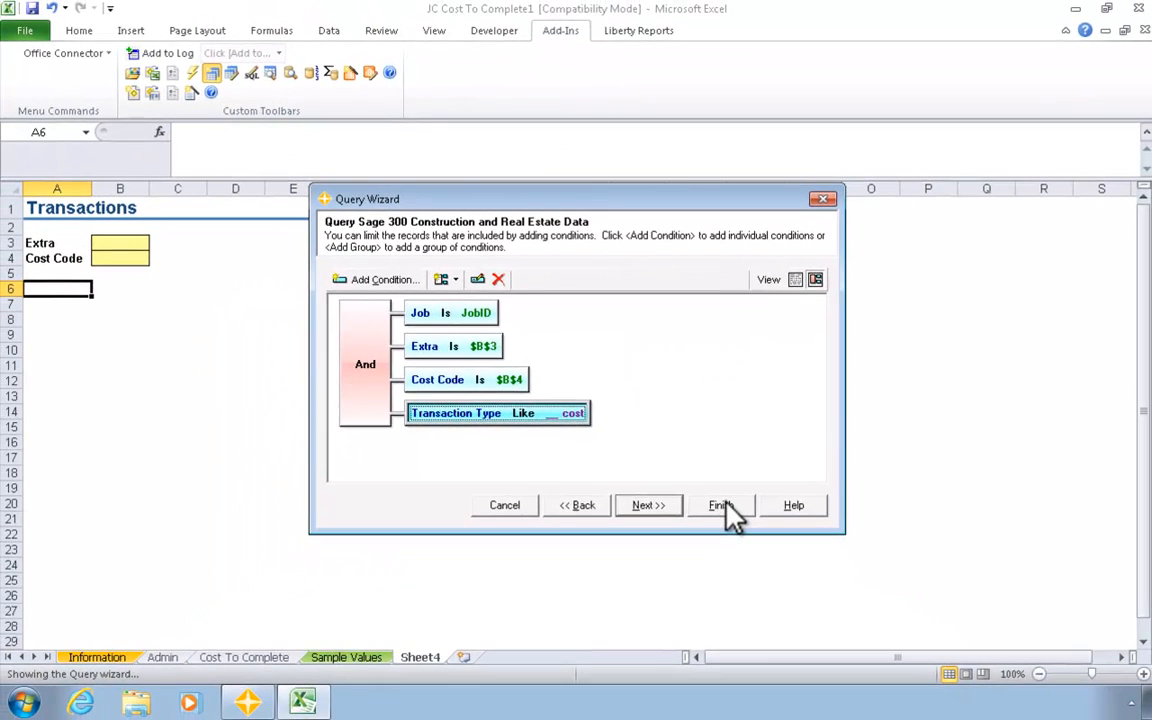
Step: Finish the query so its column headers Extra through Amount land on Sheet4 row 6
{"action": "left_click", "coordinate": [720, 504]}
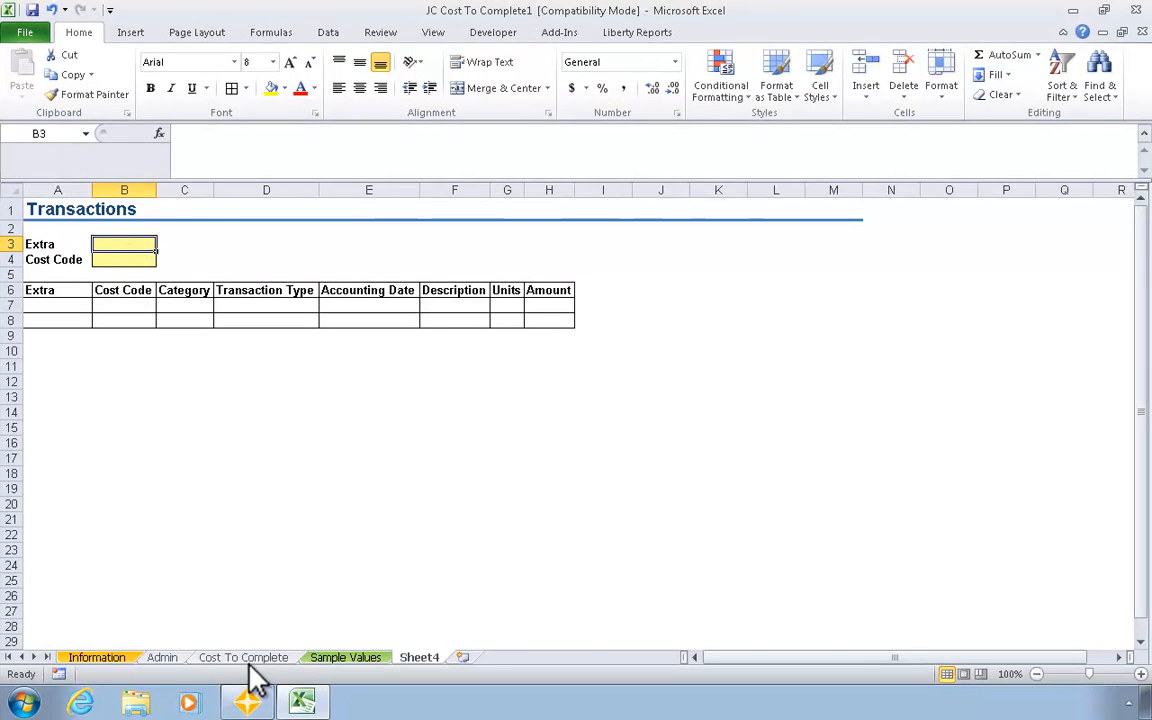
Step: Insert a Job To Date column M on Cost To Complete and begin =OCDrillDown( in M13
{"action": "left_click", "coordinate": [244, 656]}
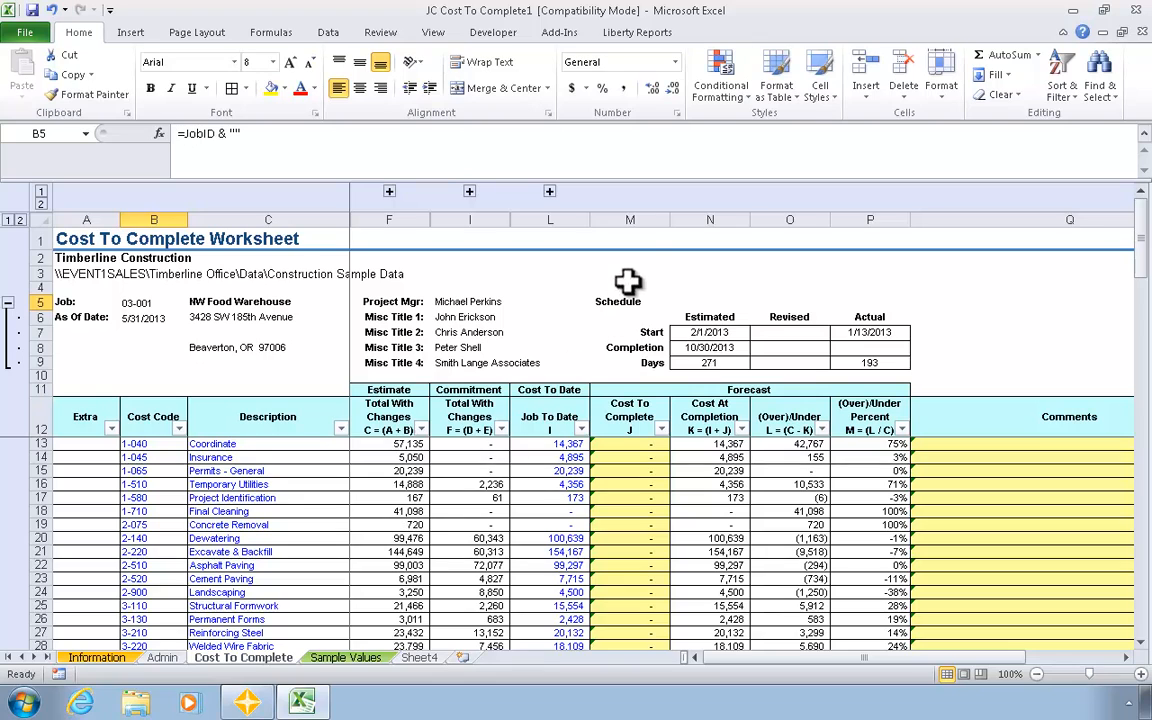
{"action": "right_click", "coordinate": [630, 218]}
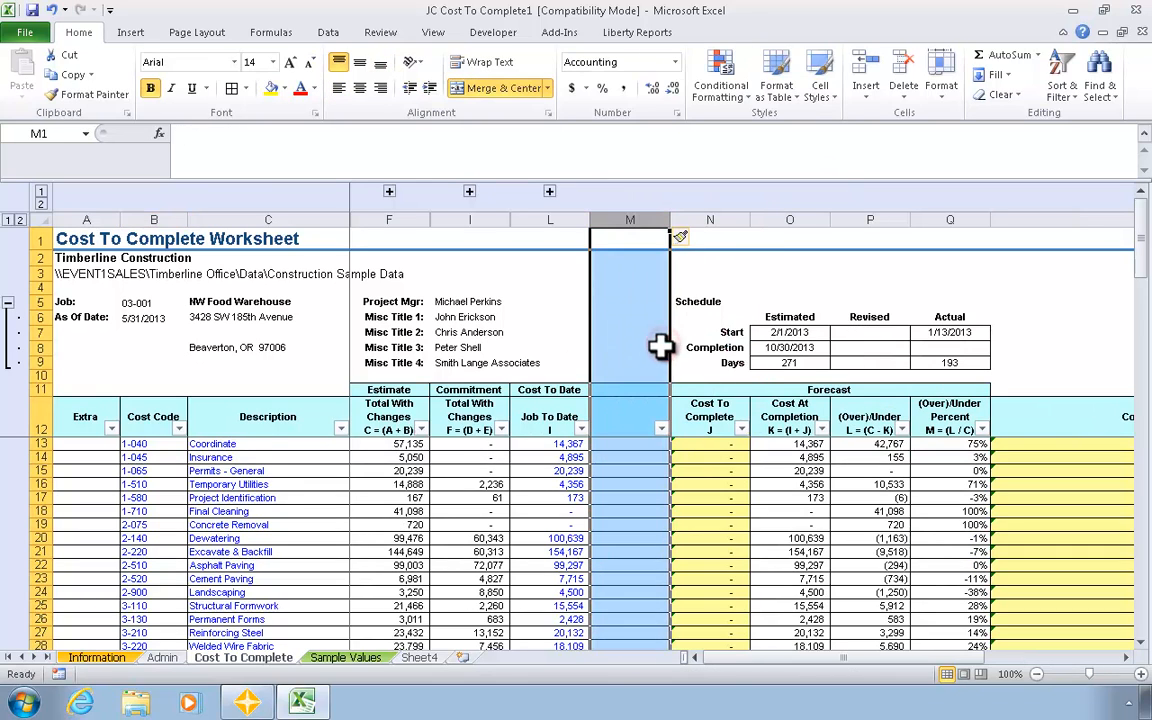
{"action": "left_click", "coordinate": [548, 418]}
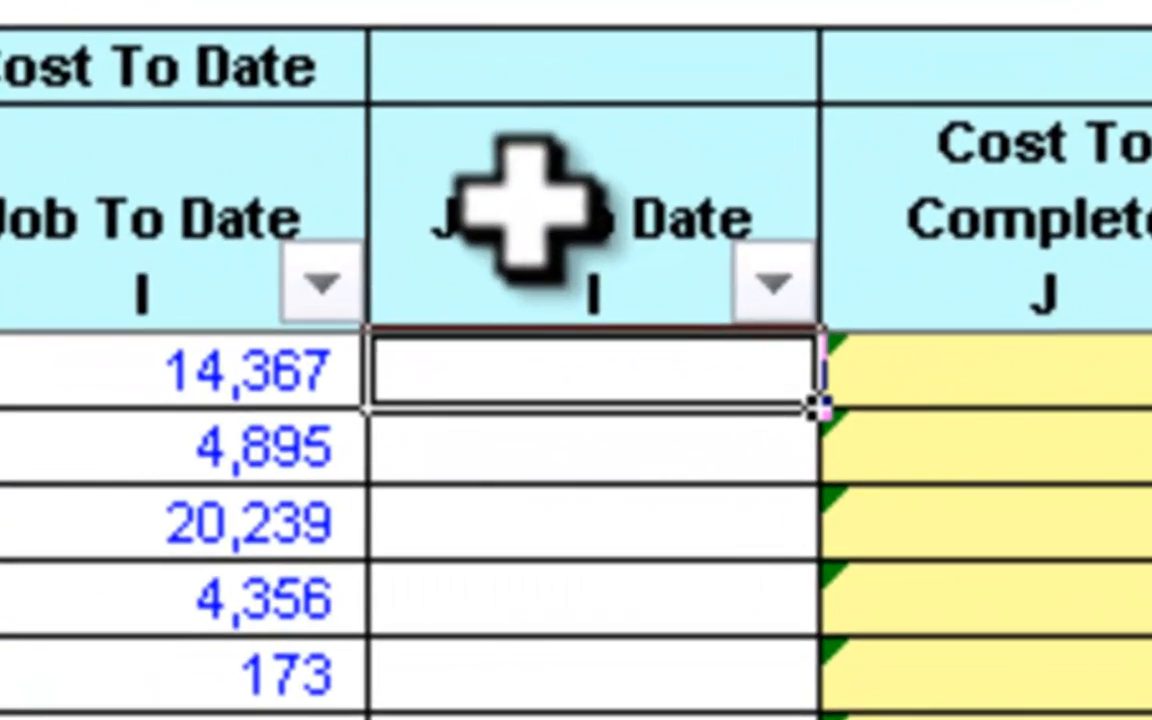
{"action": "type", "text": "=OCDrillDown("}
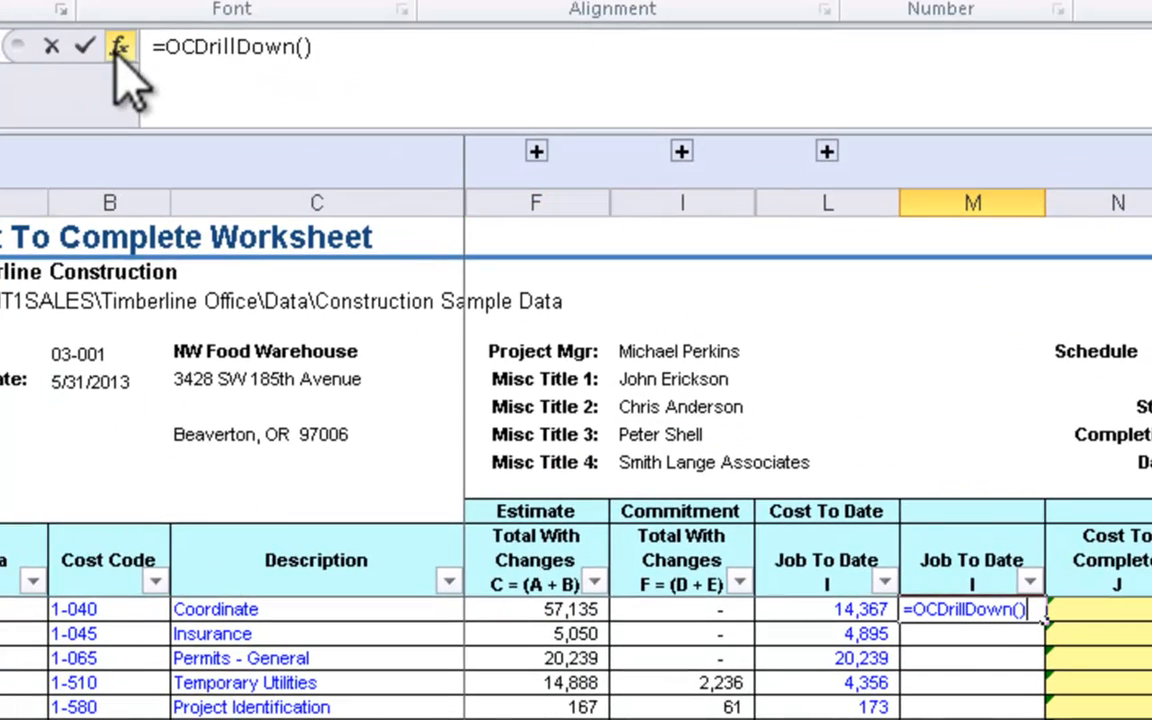
Step: Set OCDrillDown DisplayValue L13 and RefreshAction TRUE in Function Arguments
{"action": "left_click", "coordinate": [118, 48]}
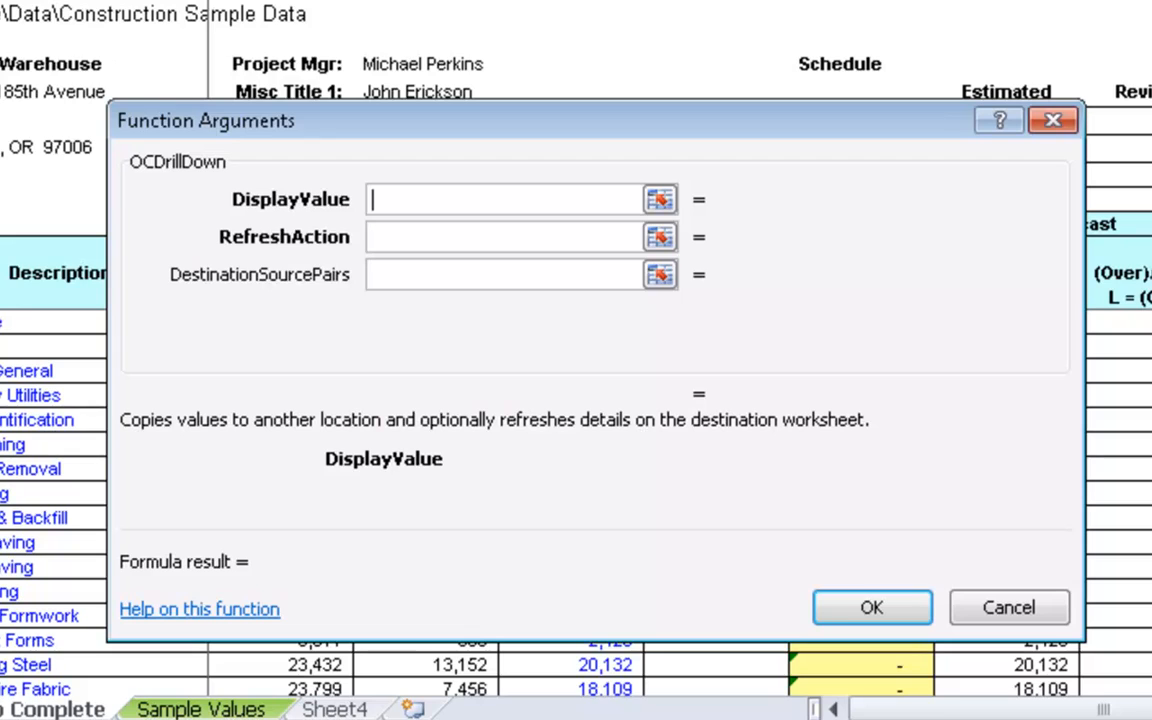
{"action": "mouse_move", "coordinate": [300, 28]}
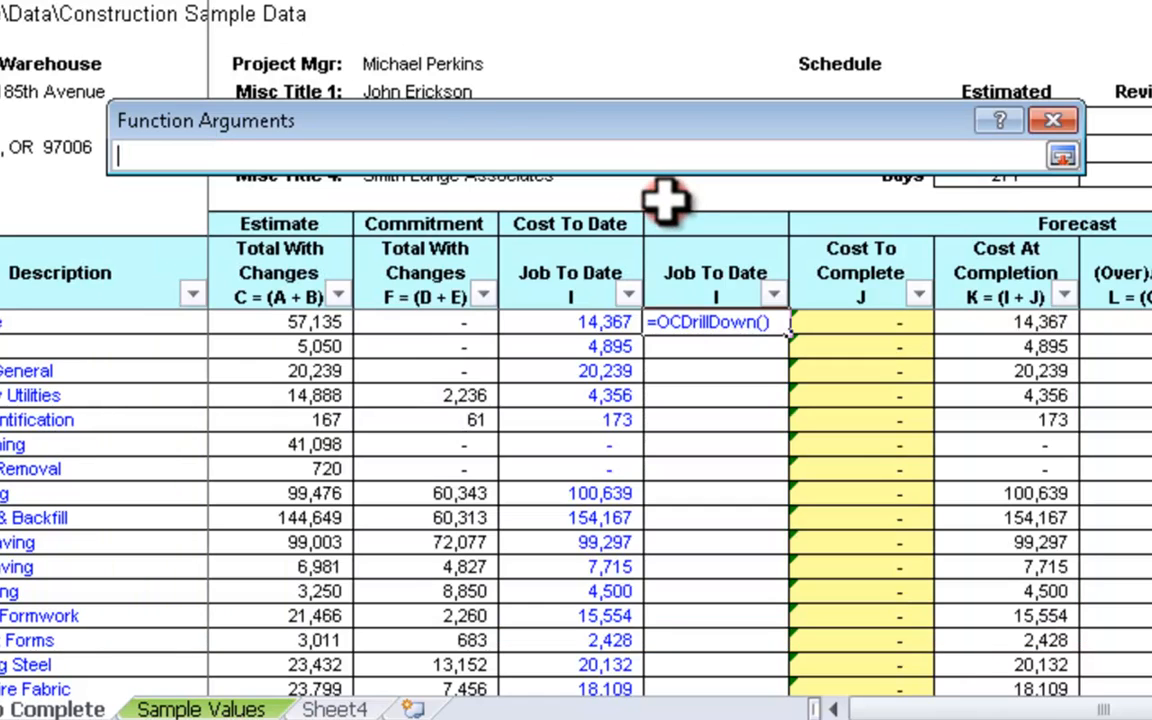
{"action": "left_click", "coordinate": [576, 320]}
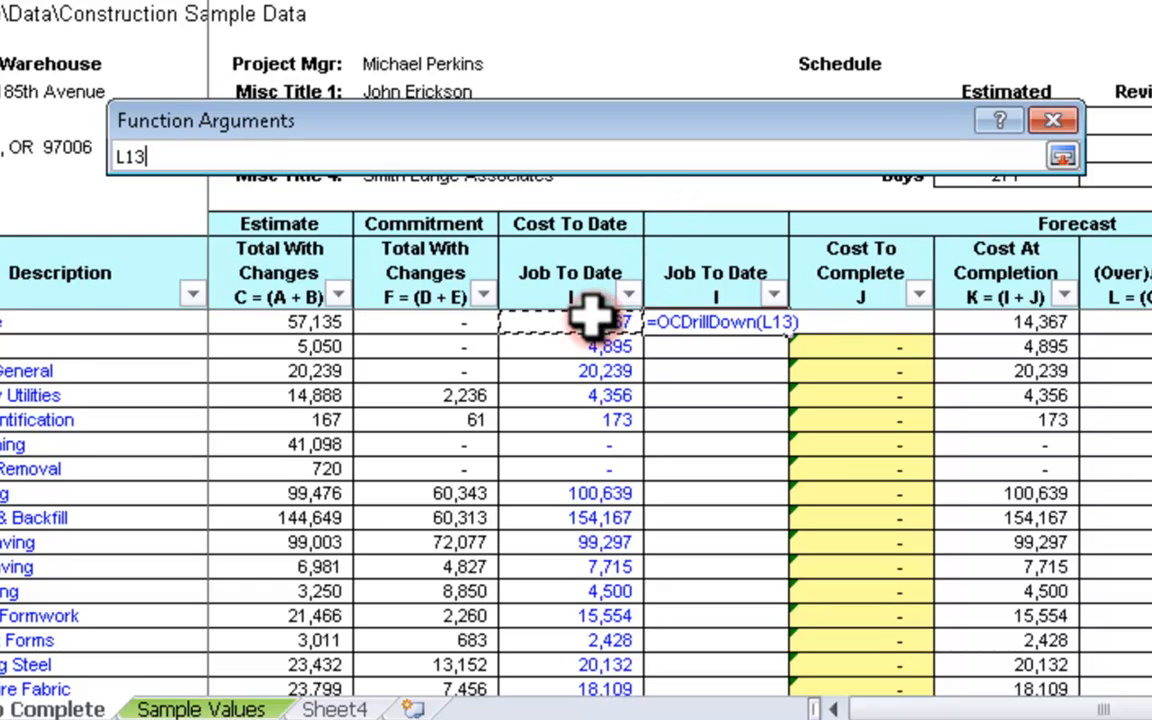
{"action": "left_click", "coordinate": [1056, 160]}
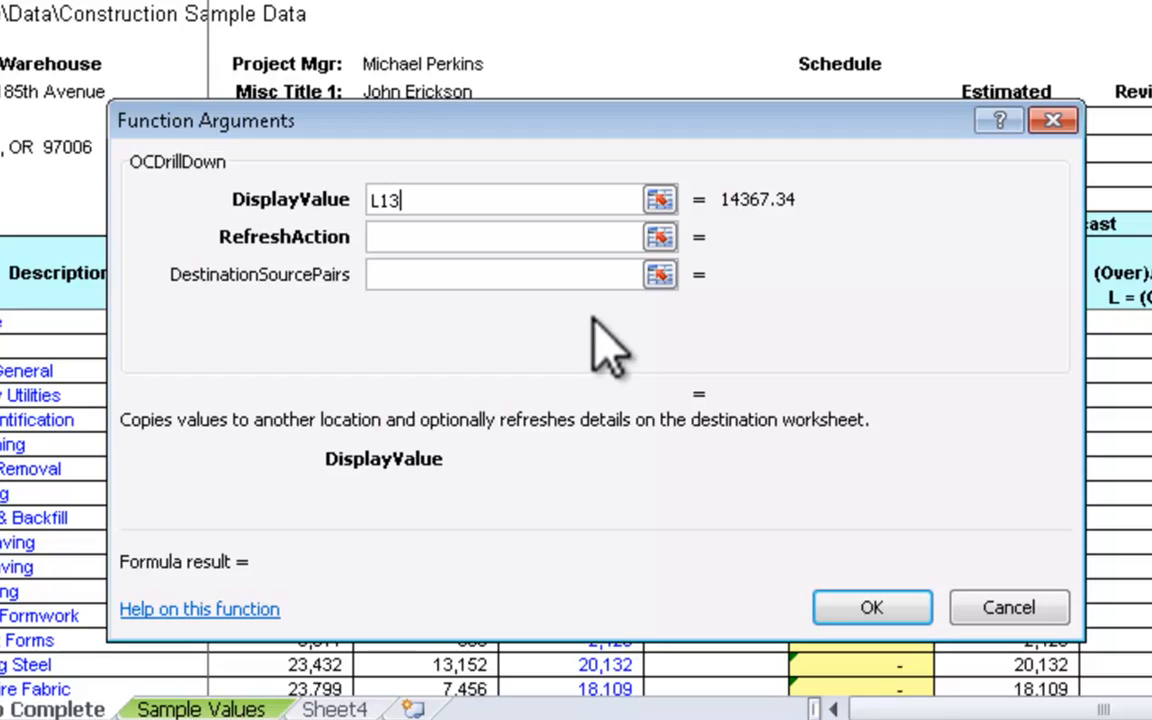
{"action": "type", "text": "TRUE,Sheet4!$B$3)"}
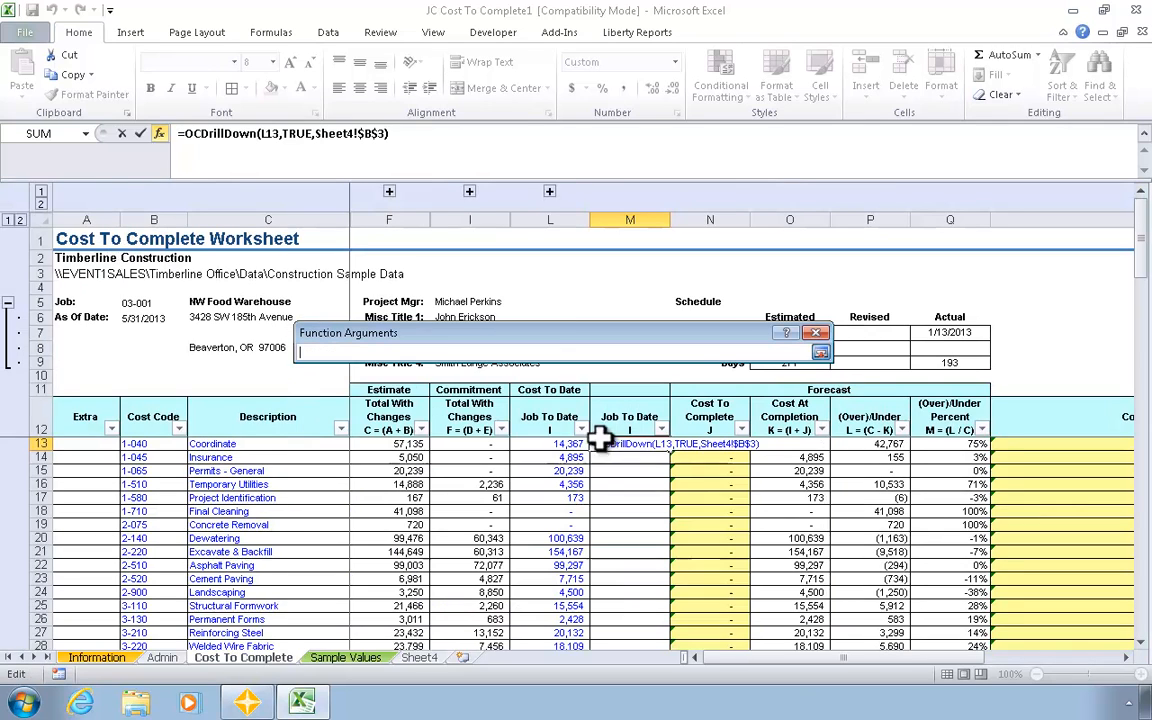
Step: Map Sheet4!$B$3 to A13 and Sheet4!$B$4 to B13 so M13 shows 14,367
{"action": "left_click", "coordinate": [84, 444]}
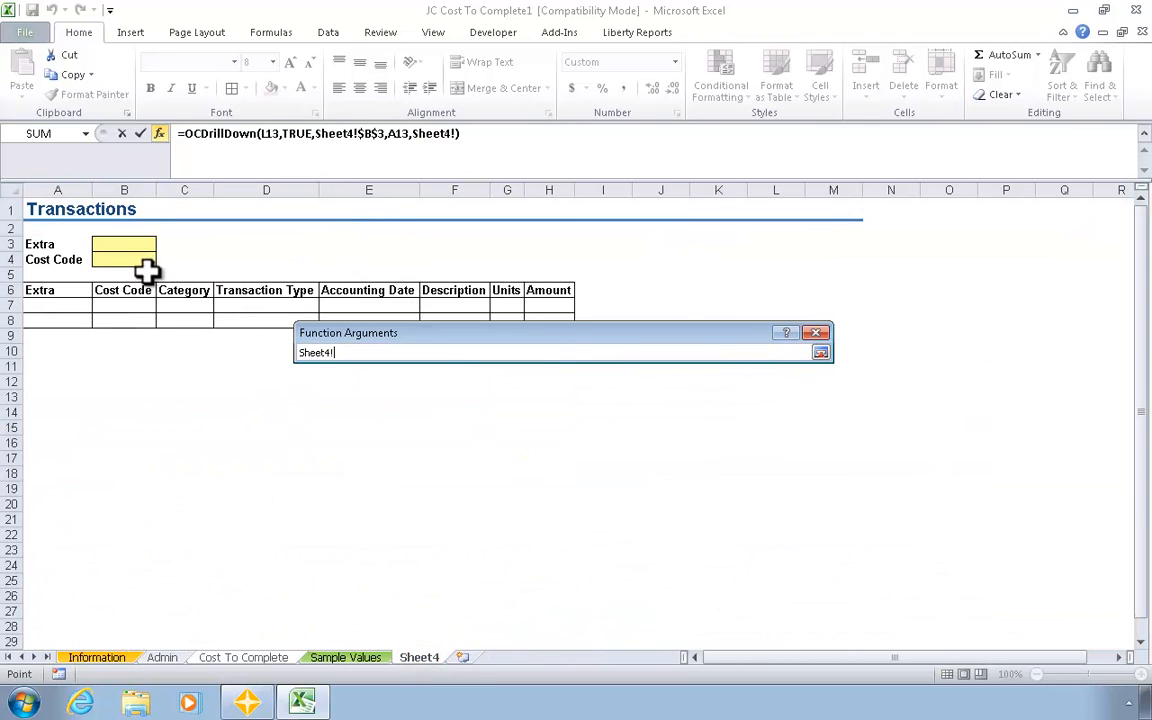
{"action": "type", "text": "B4"}
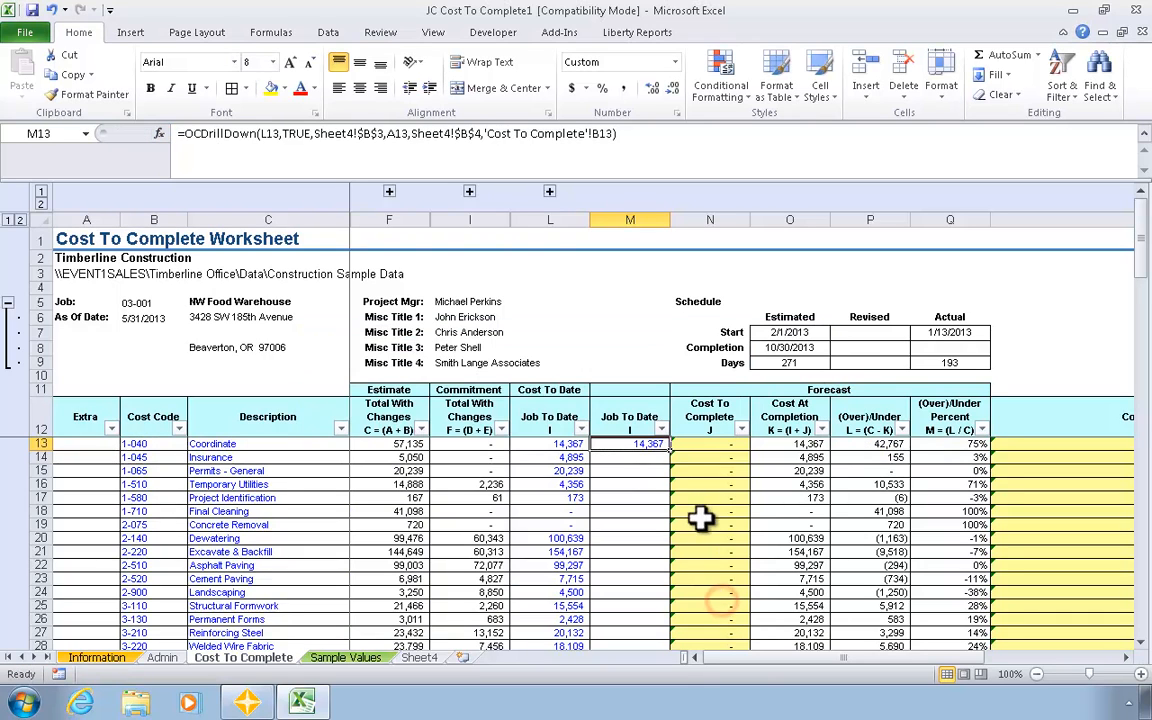
Step: Fill the drill-down formula down column M and hide the original Job To Date column L
{"action": "left_click_drag", "start_coordinate": [628, 444], "coordinate": [628, 644]}
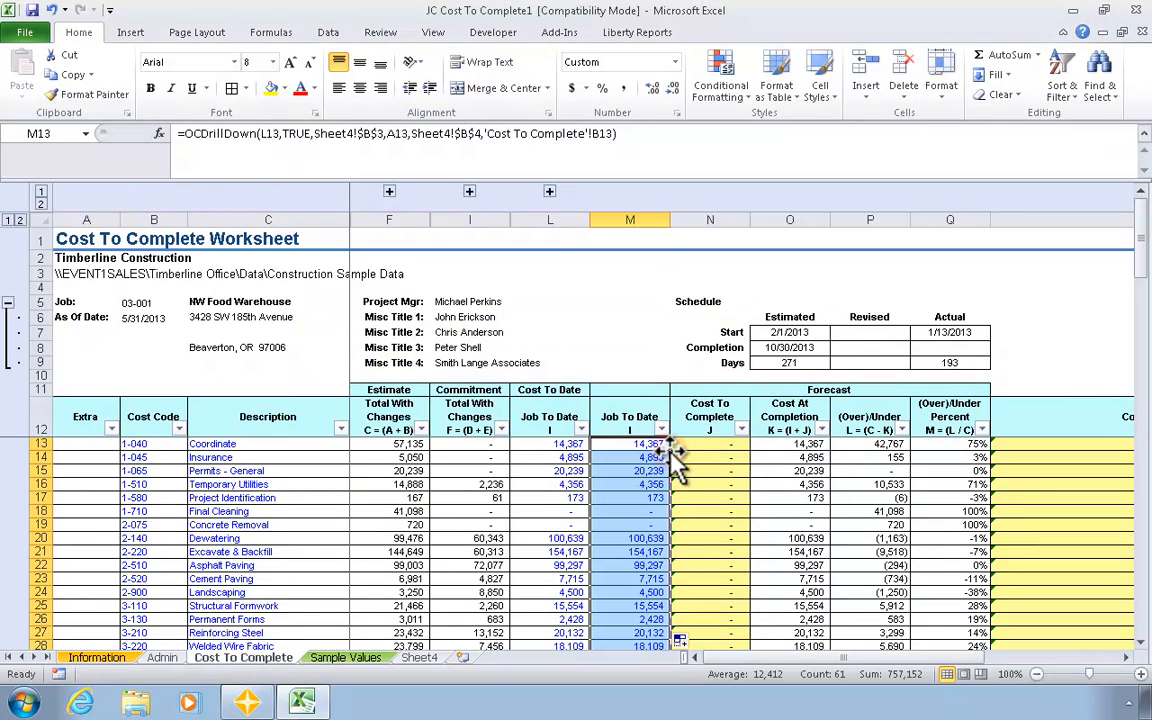
{"action": "right_click", "coordinate": [548, 218]}
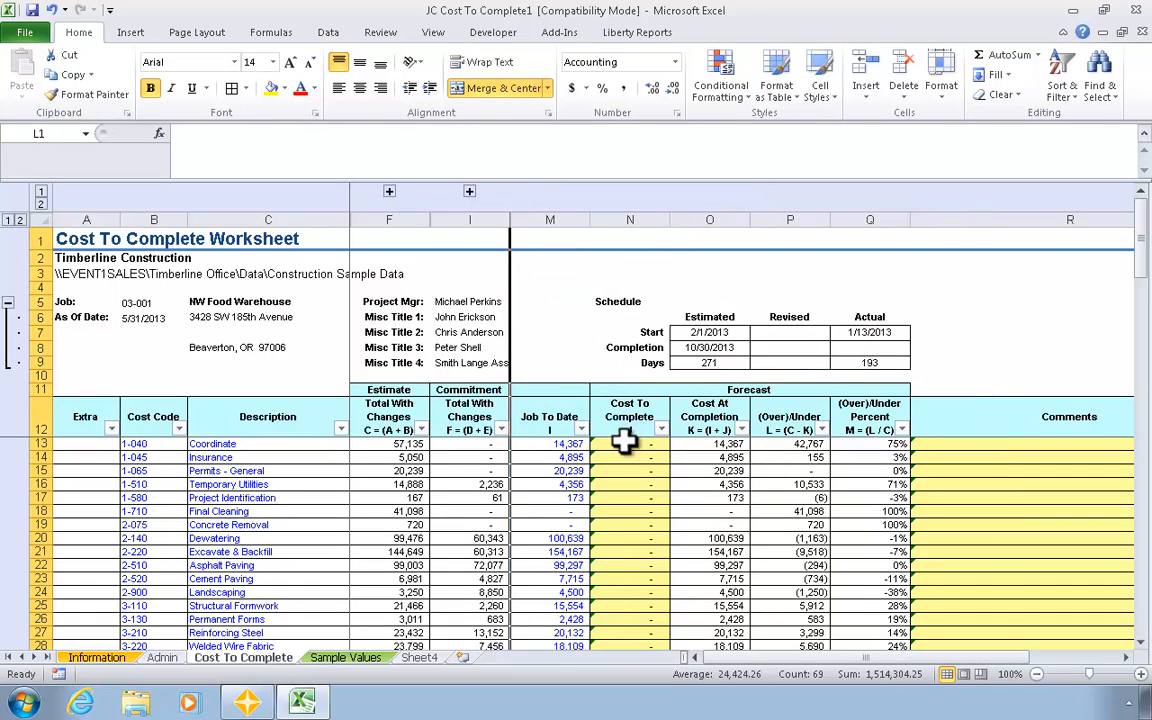
{"action": "left_click", "coordinate": [548, 444]}
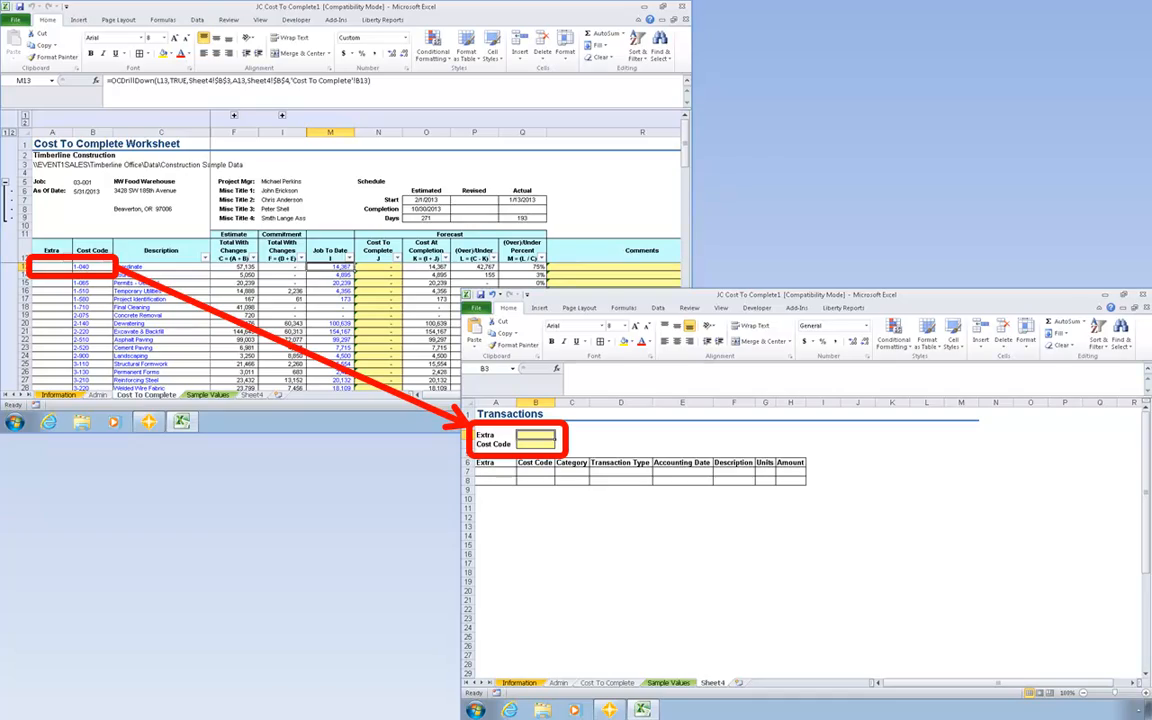
Step: Drill down on a Job To Date amount so Sheet4 lists transactions for cost code 1-040
{"action": "type", "text": "1-040"}
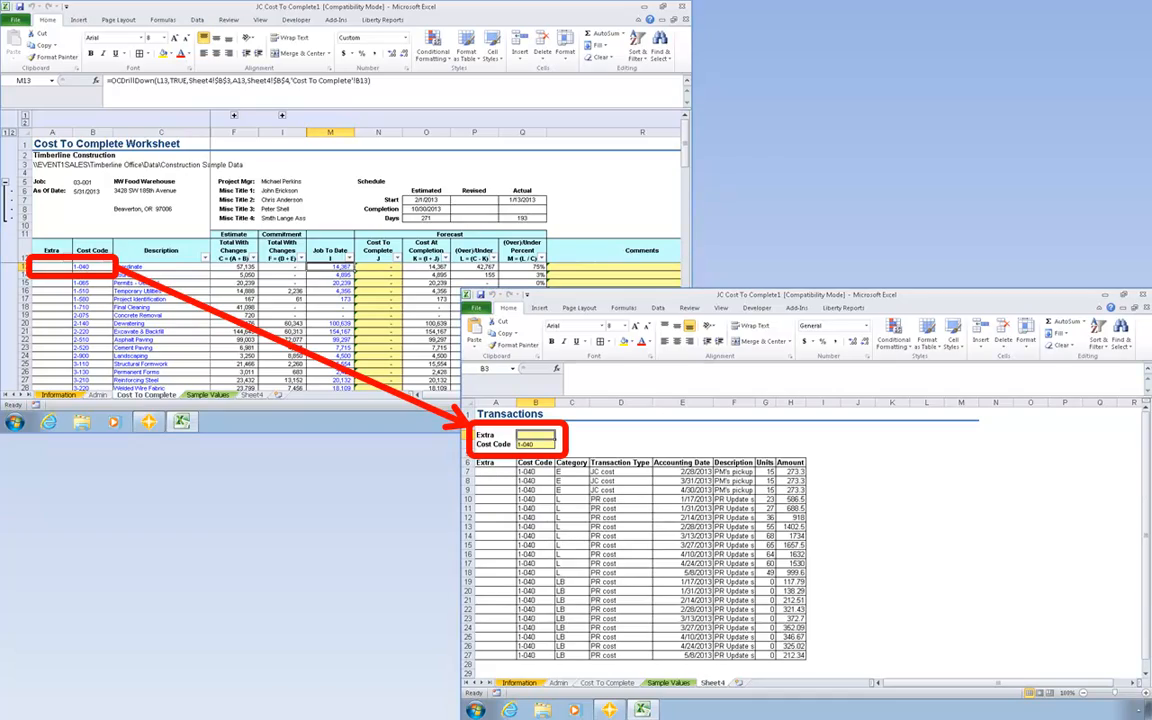